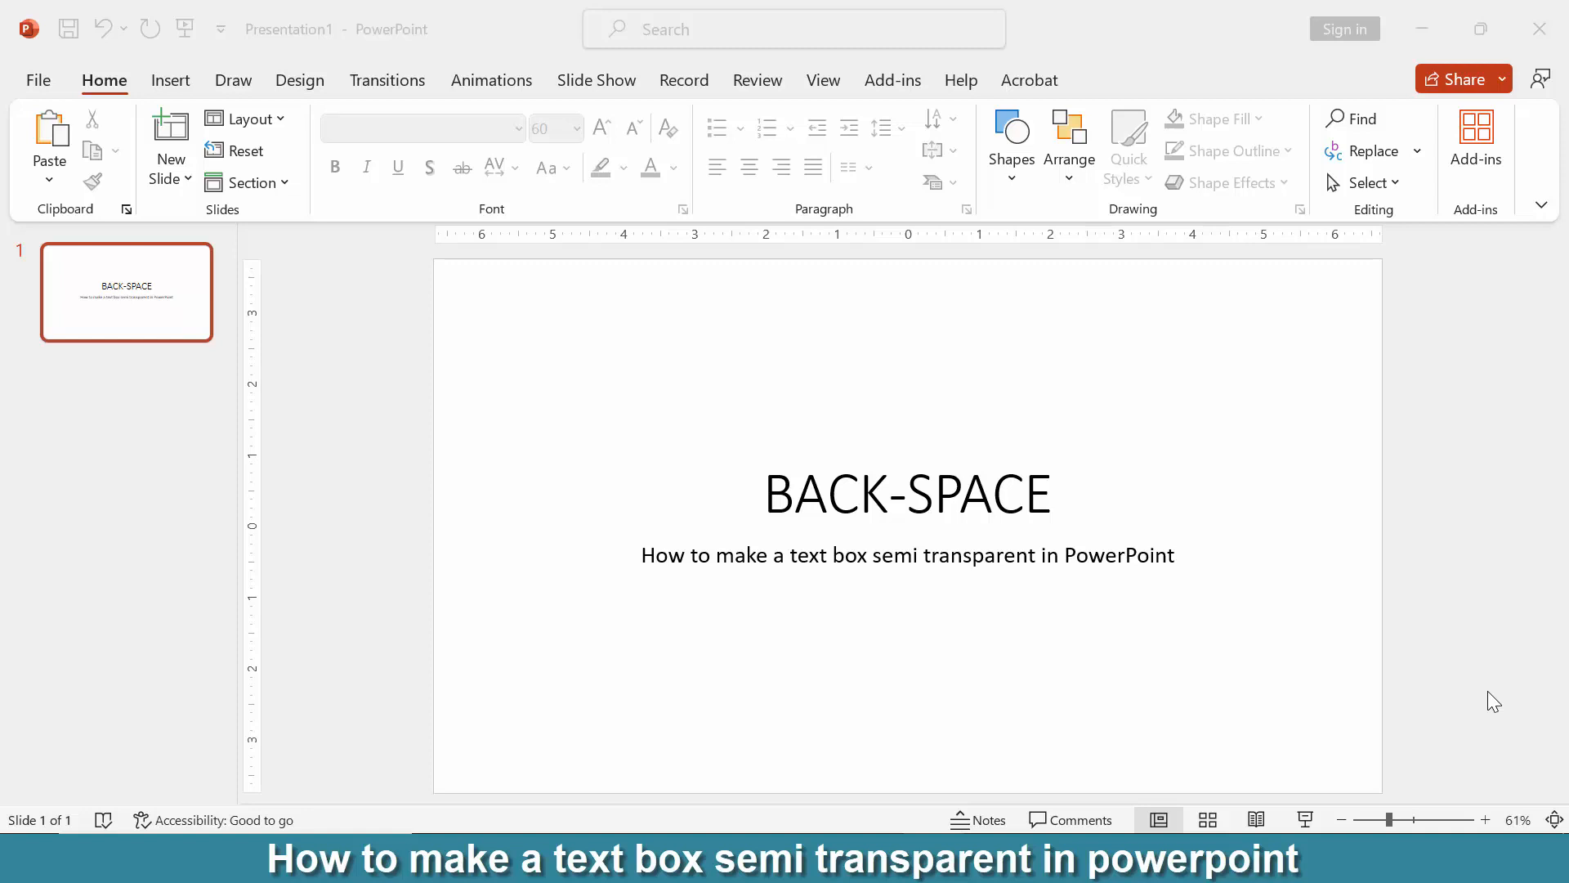
{"action": "mouse_move", "coordinate": [249, 246]}
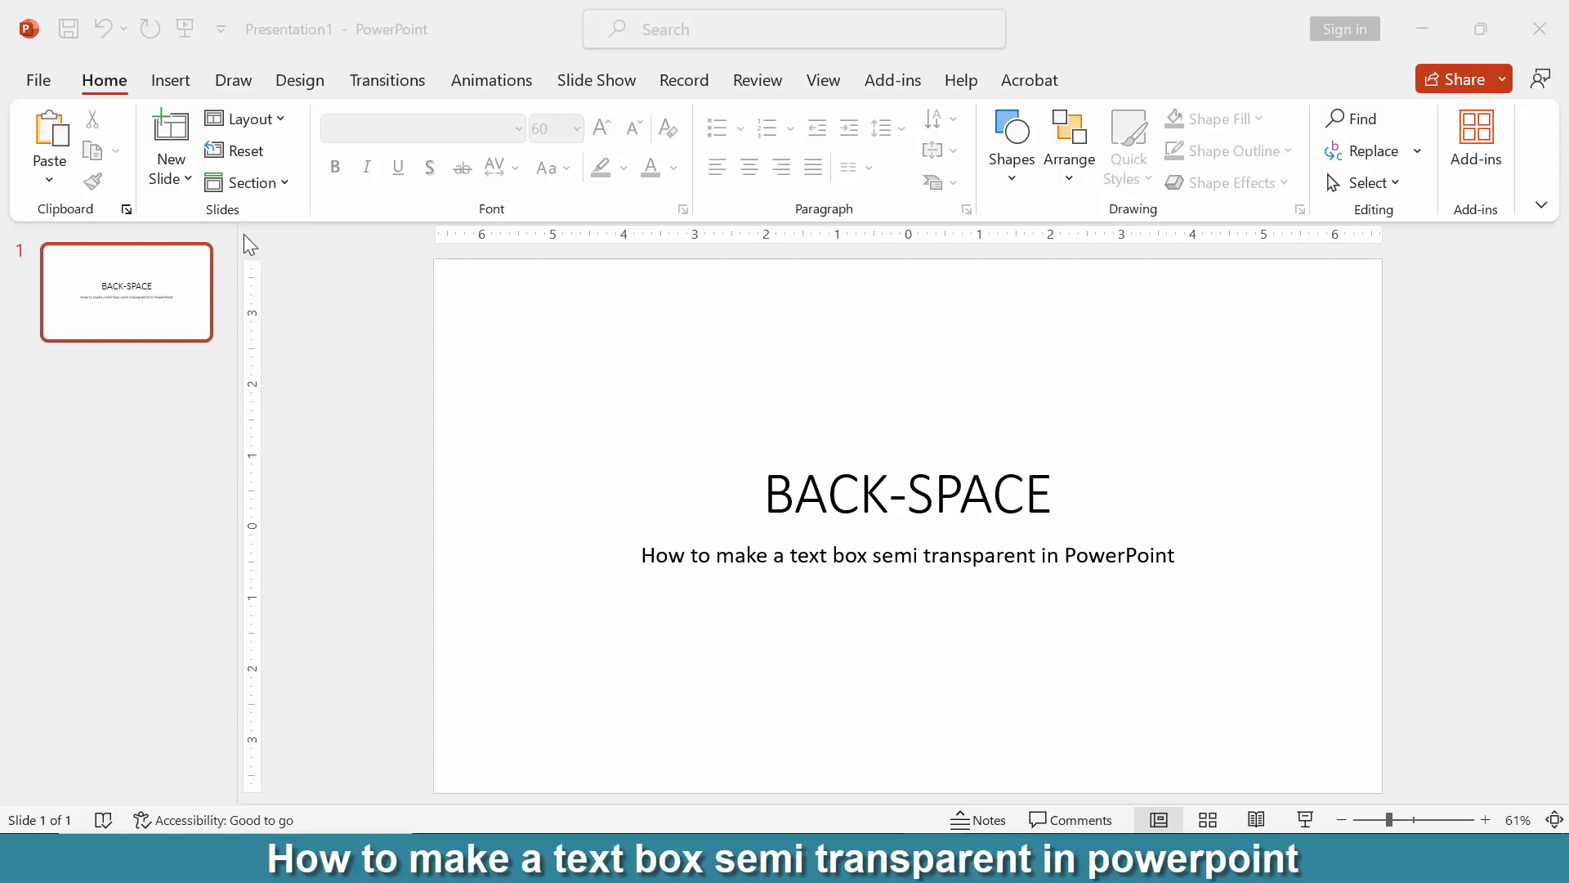
Add a new slide with the Blank layout after the title slide
{"action": "left_click", "coordinate": [170, 160]}
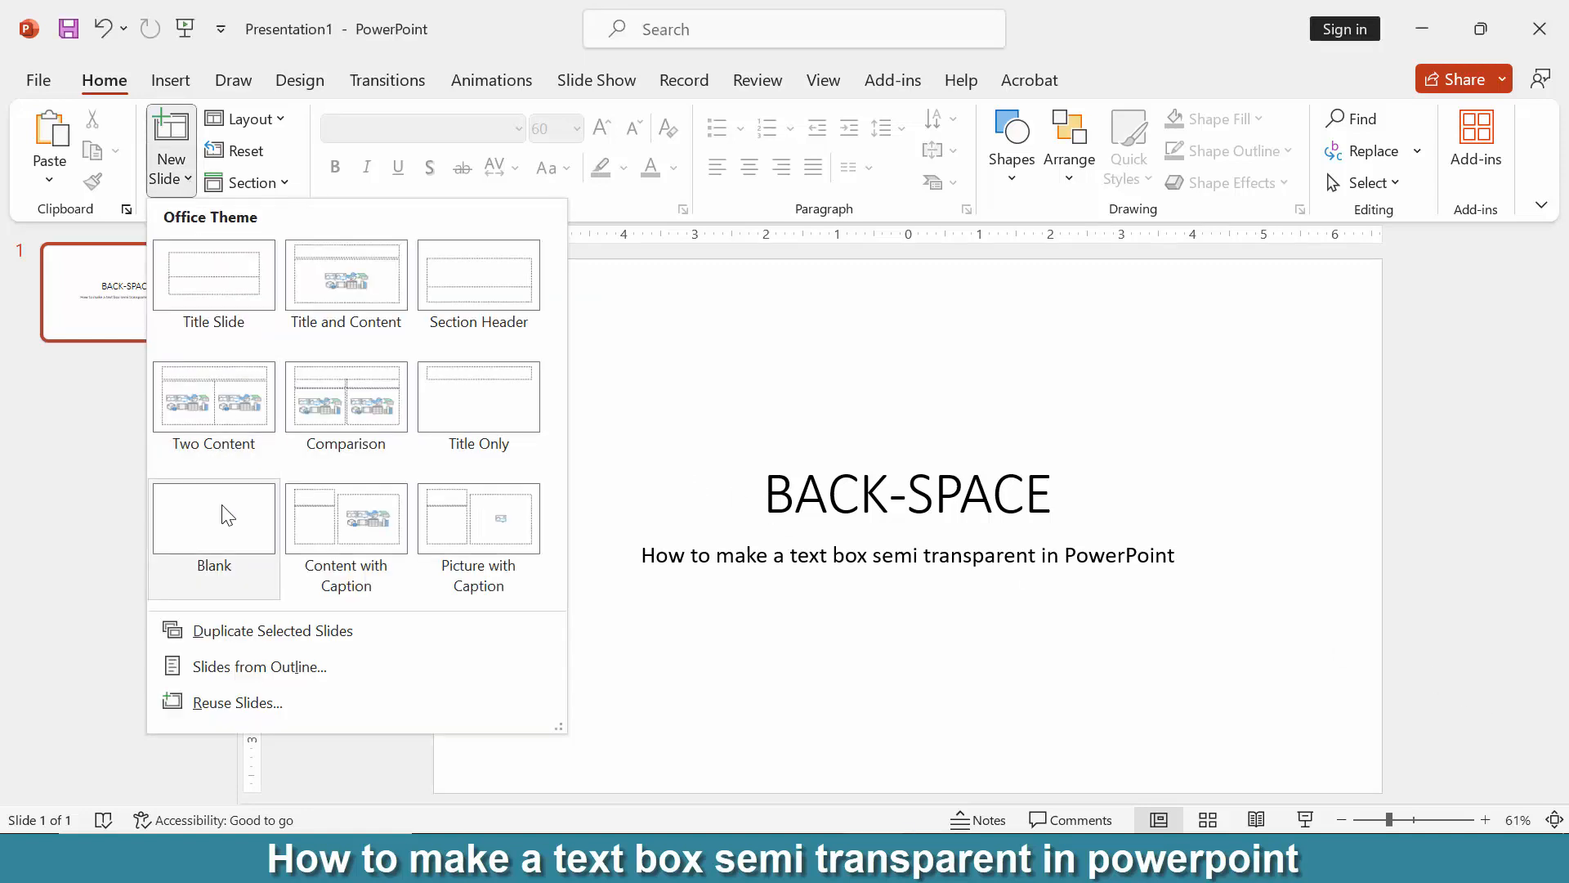
{"action": "left_click", "coordinate": [212, 510]}
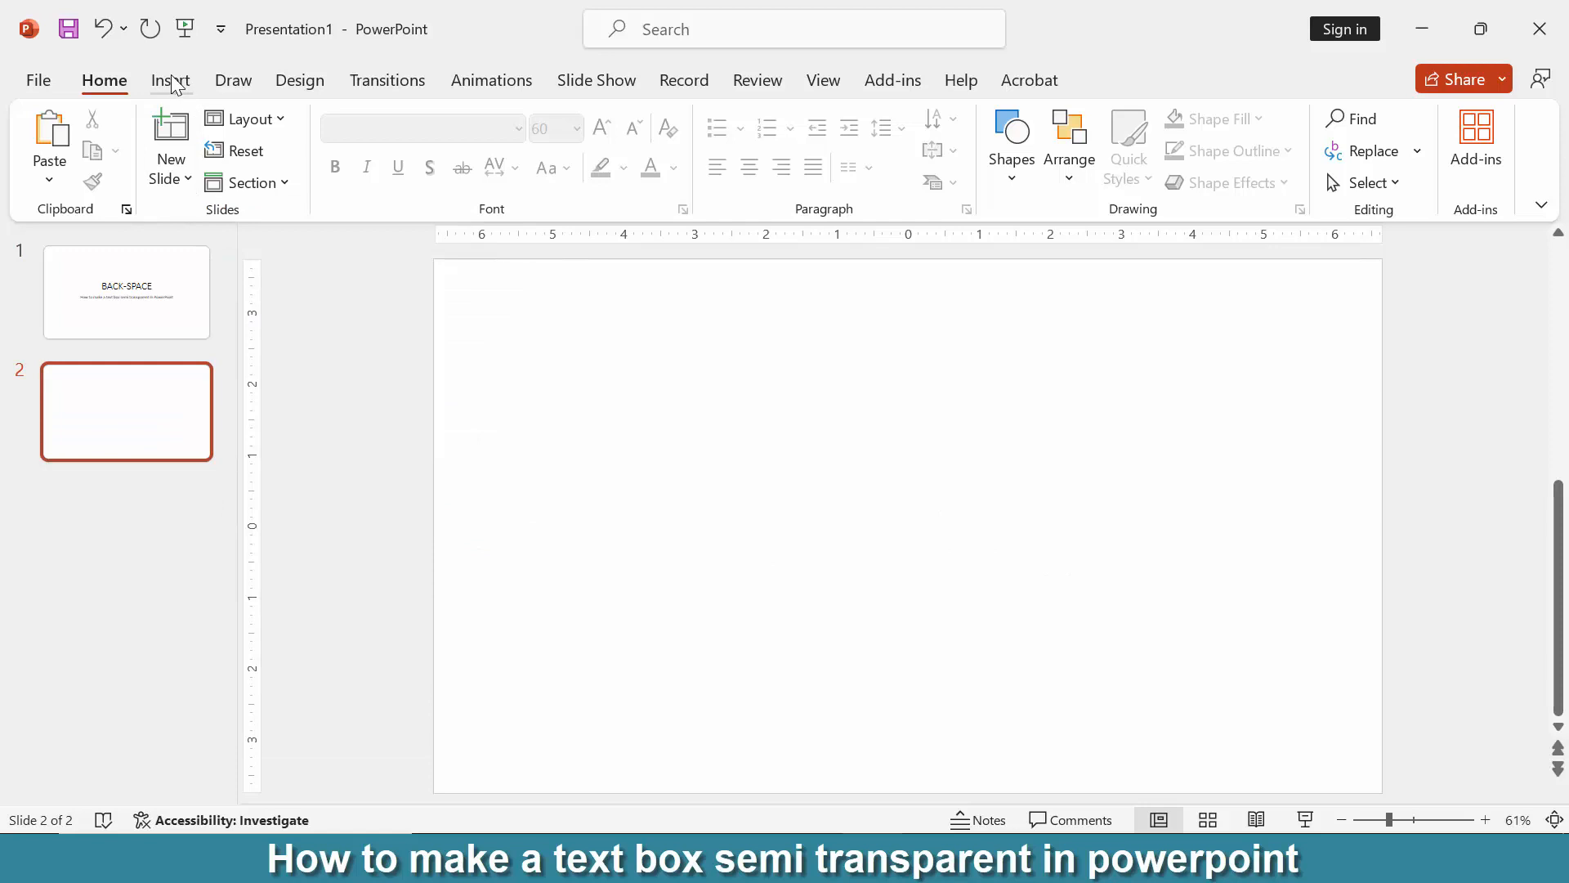
Draw a text box on slide 2 and enter the text BACK-SPACE
{"action": "left_click", "coordinate": [170, 80]}
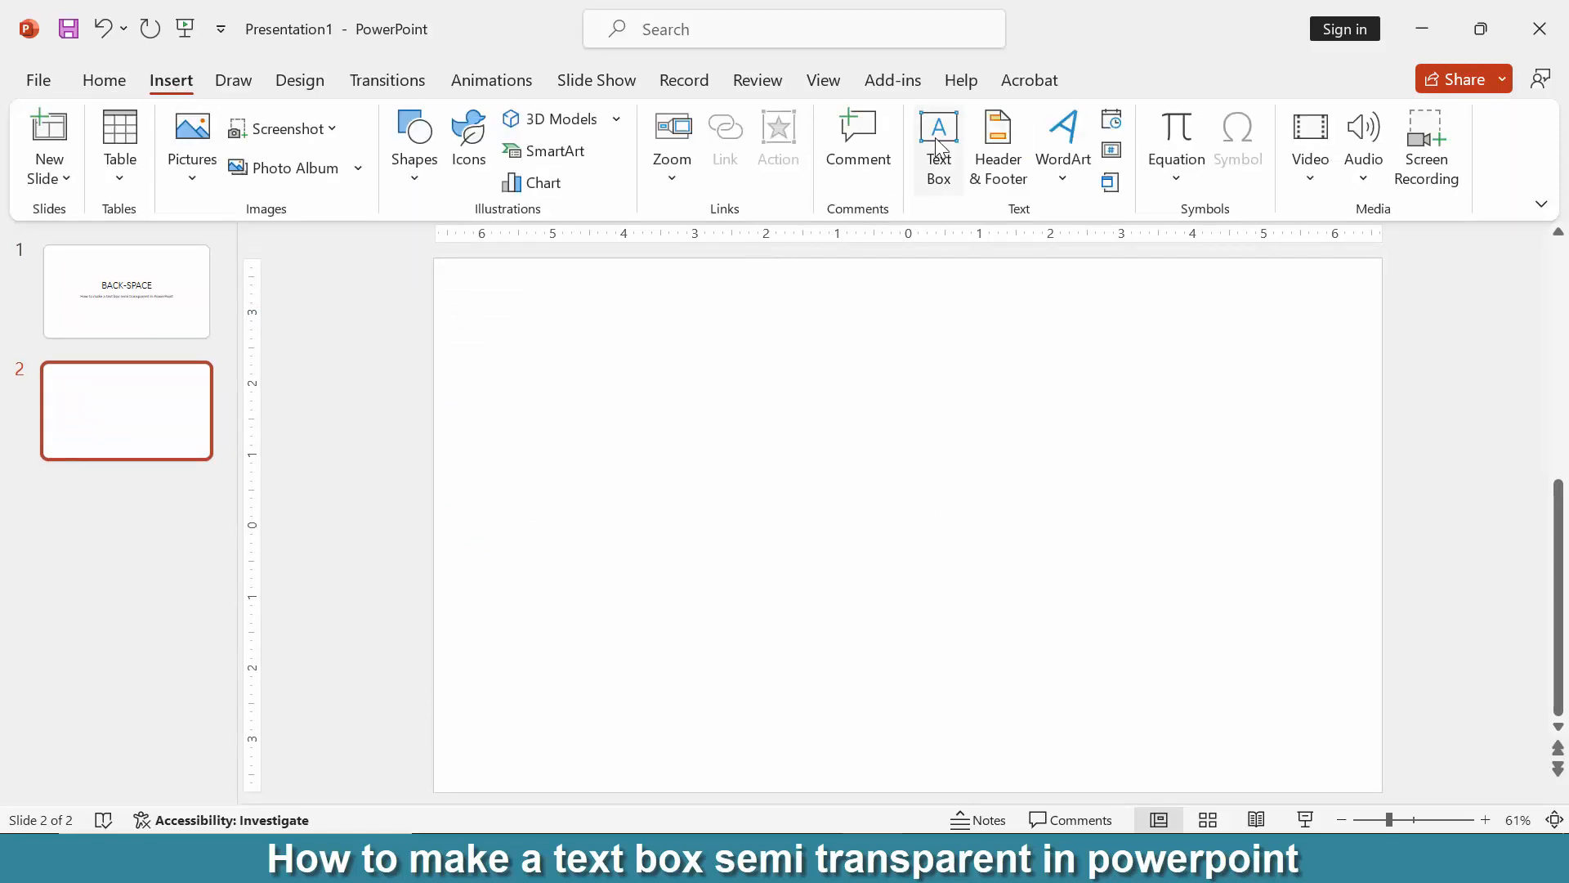
{"action": "left_click", "coordinate": [938, 147]}
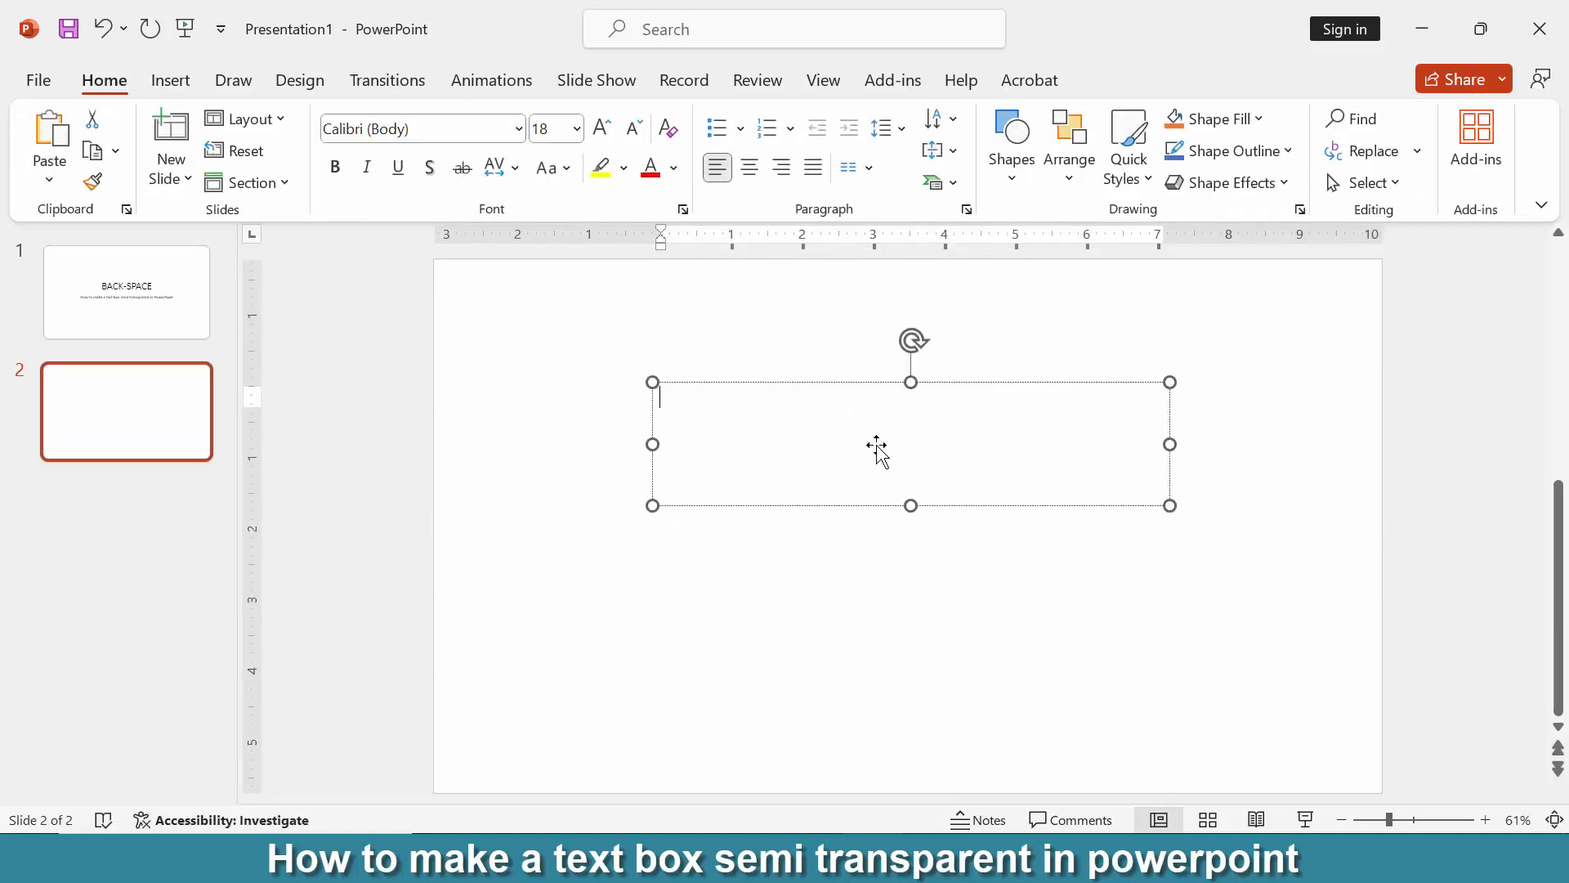
{"action": "mouse_move", "coordinate": [861, 433]}
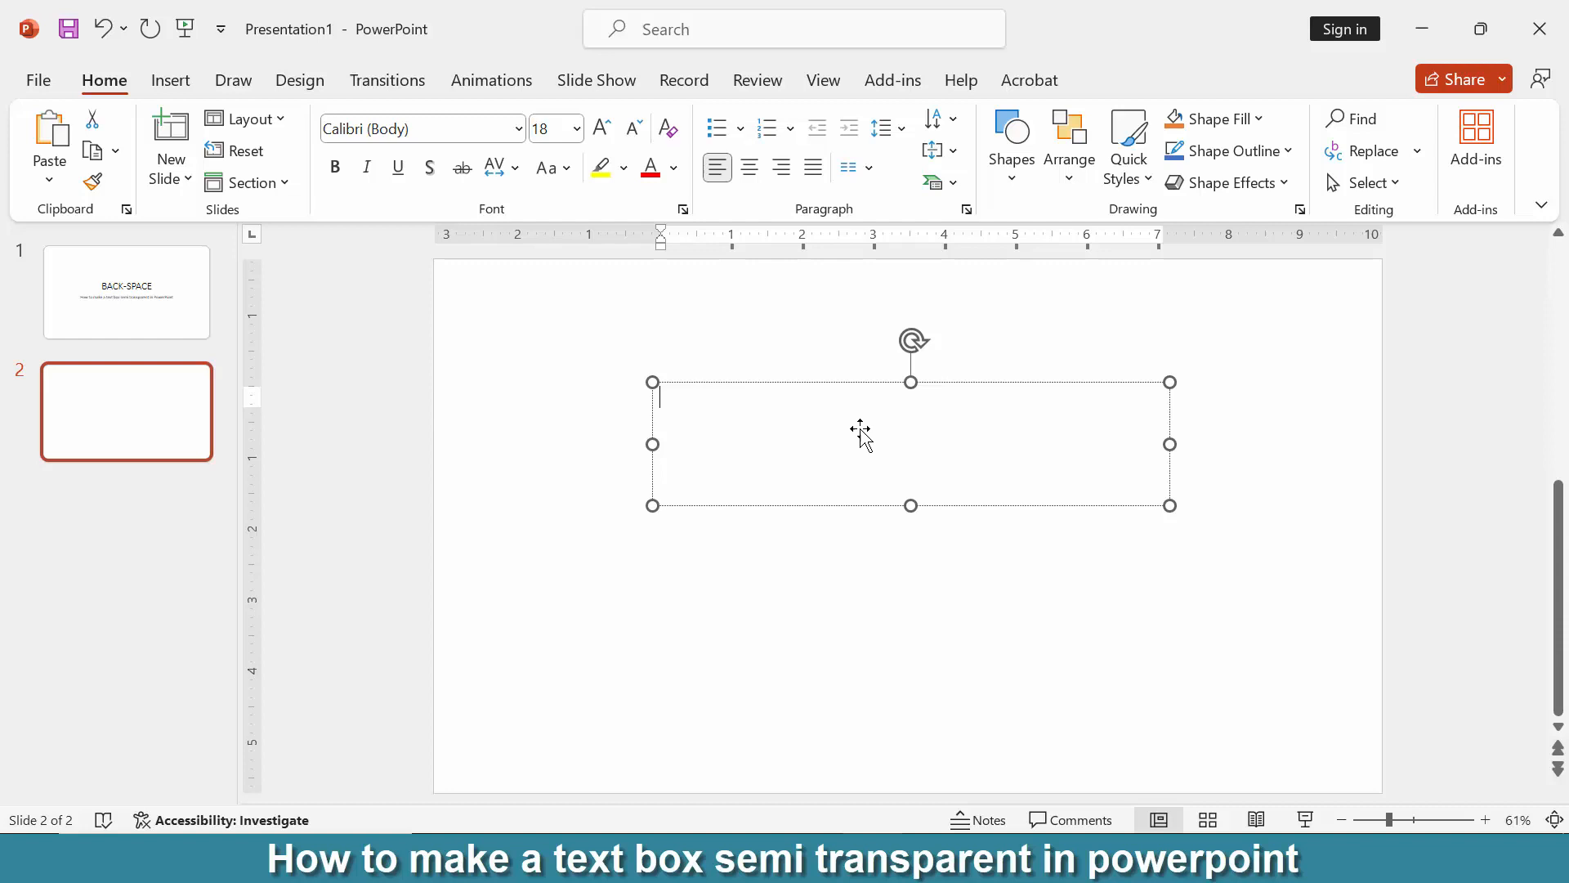
{"action": "mouse_move", "coordinate": [912, 458]}
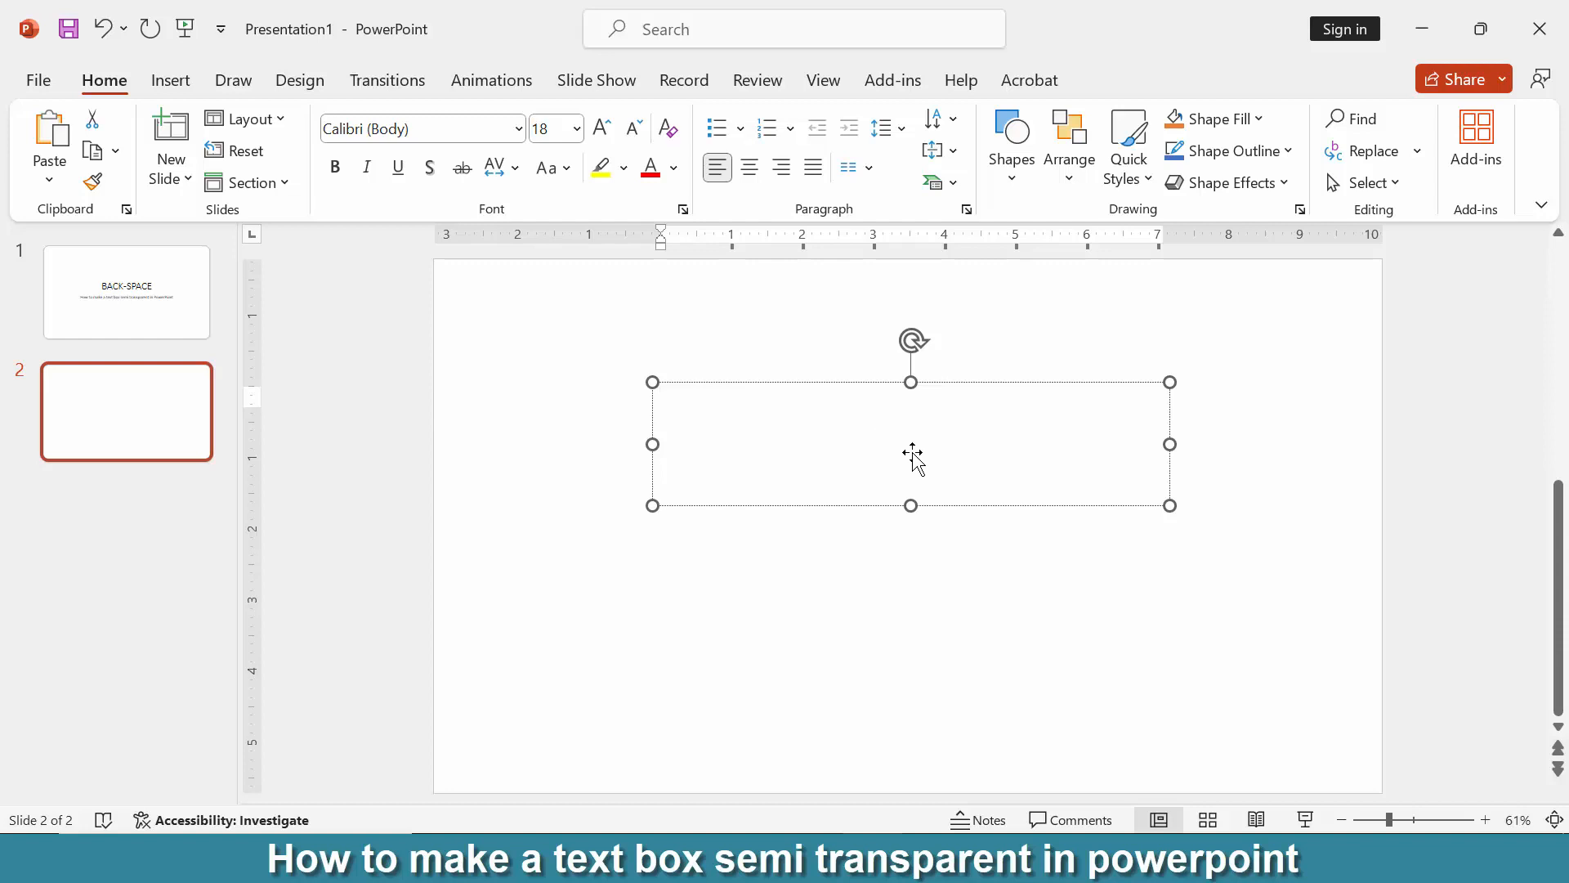
{"action": "type", "text": "BACK"}
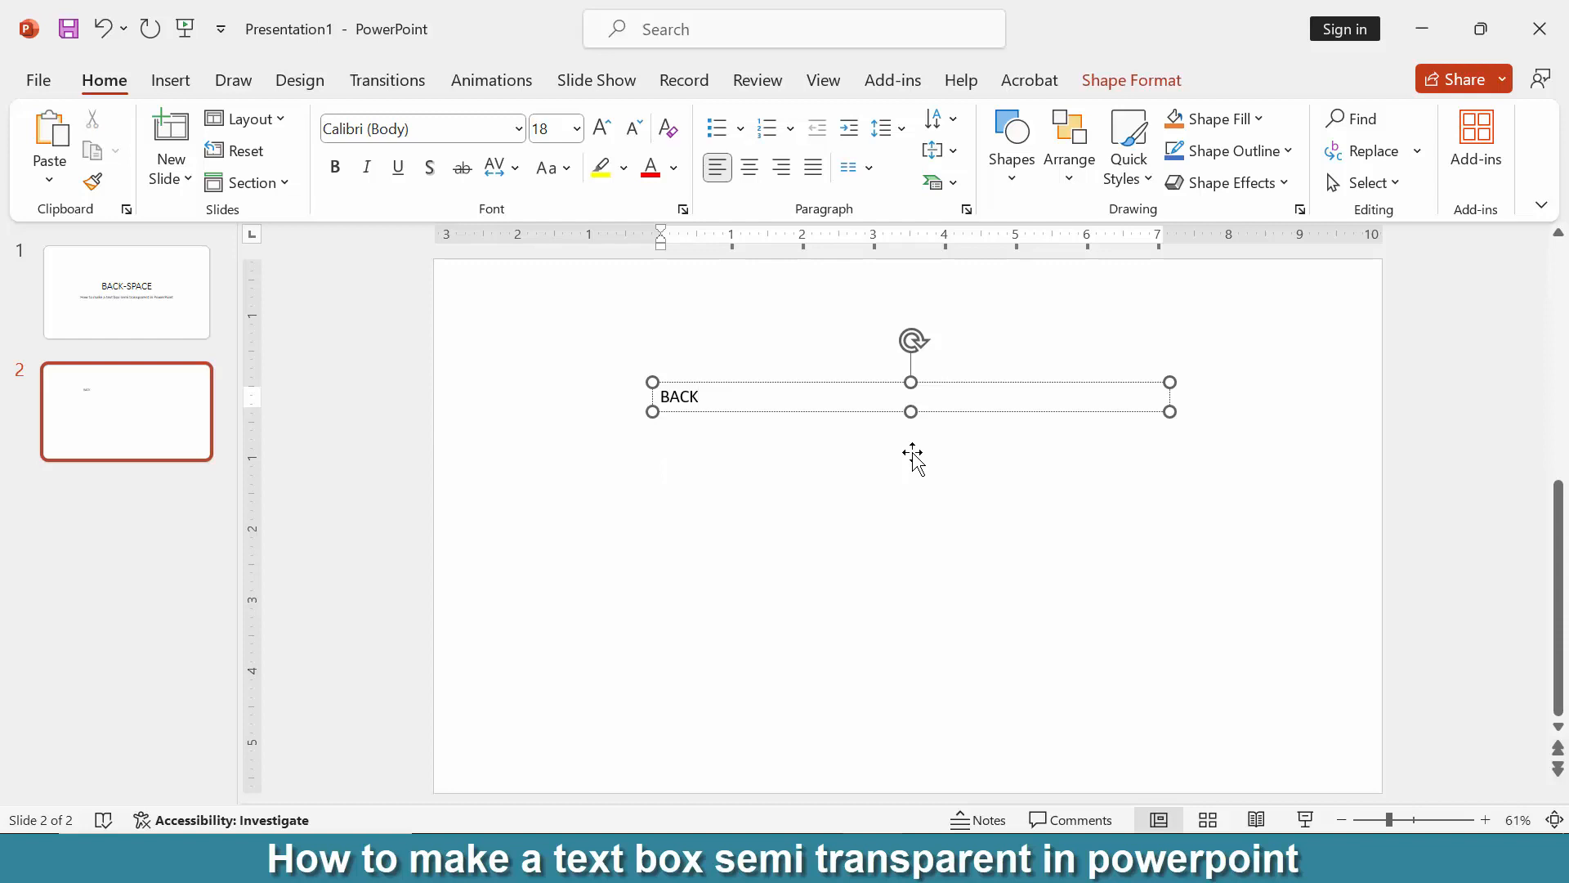
{"action": "type", "text": "-S"}
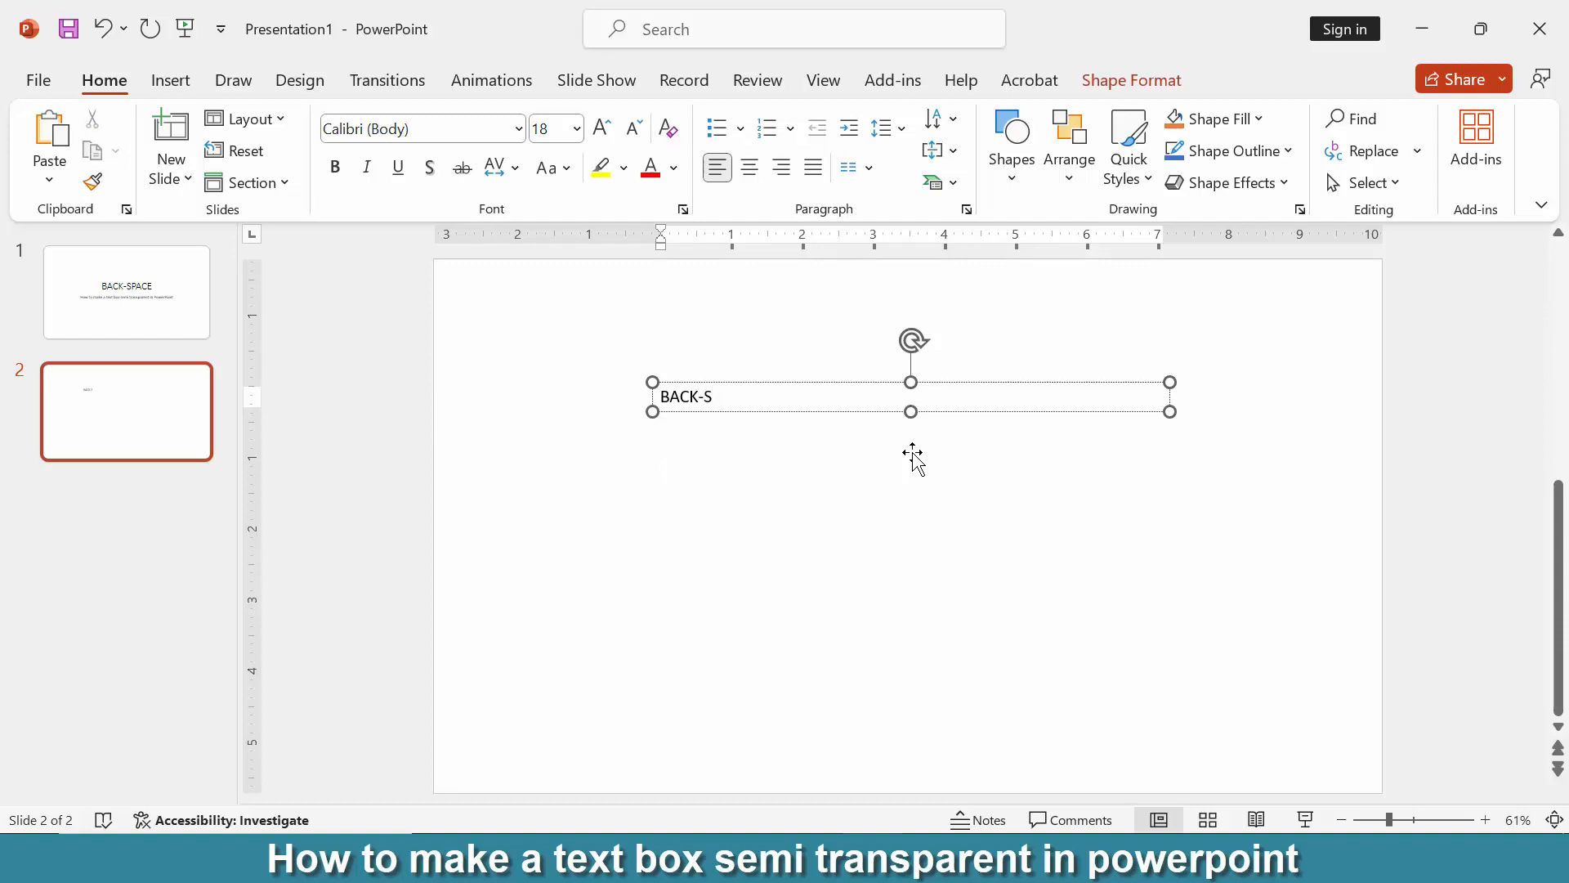
{"action": "type", "text": "PACE"}
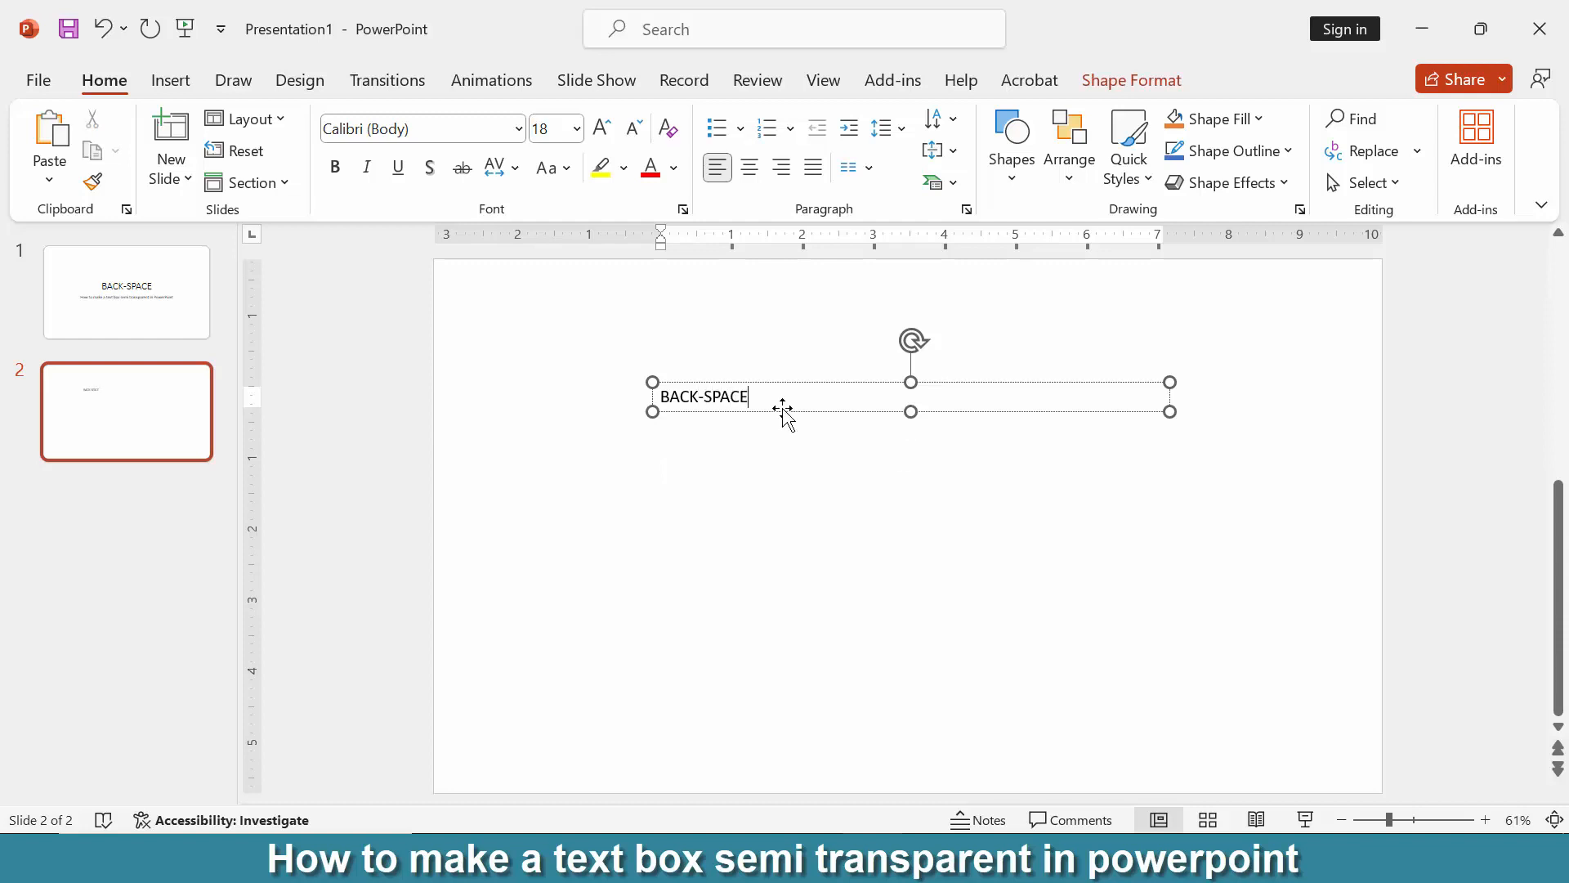
Enlarge the BACK-SPACE text to 66 pt and move its box toward the slide centre
{"action": "double_click", "coordinate": [702, 396]}
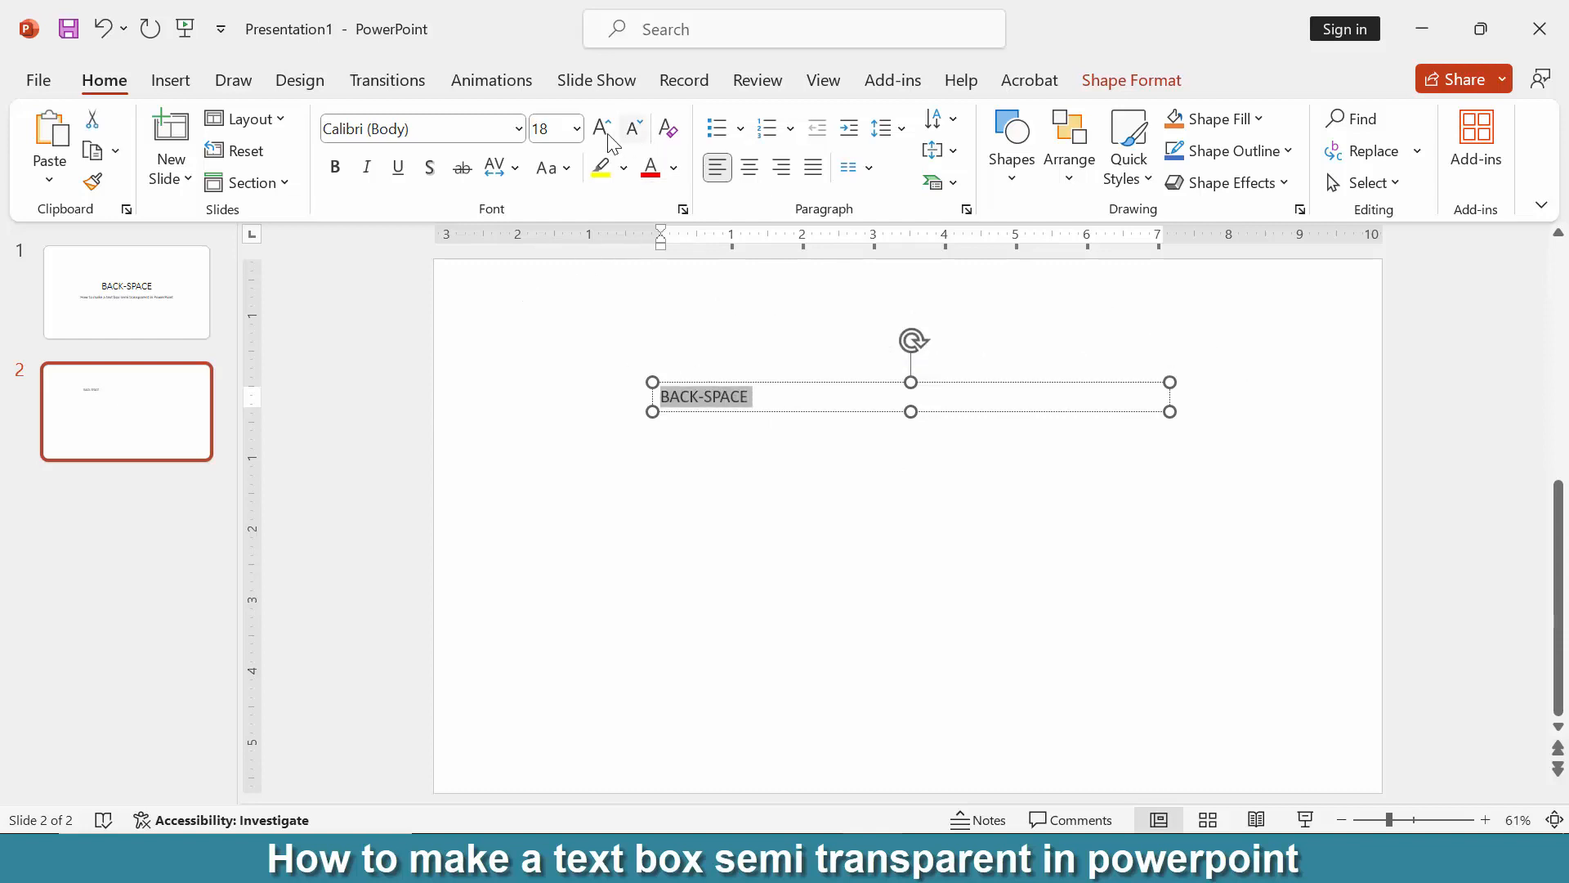
{"action": "left_click", "coordinate": [600, 124]}
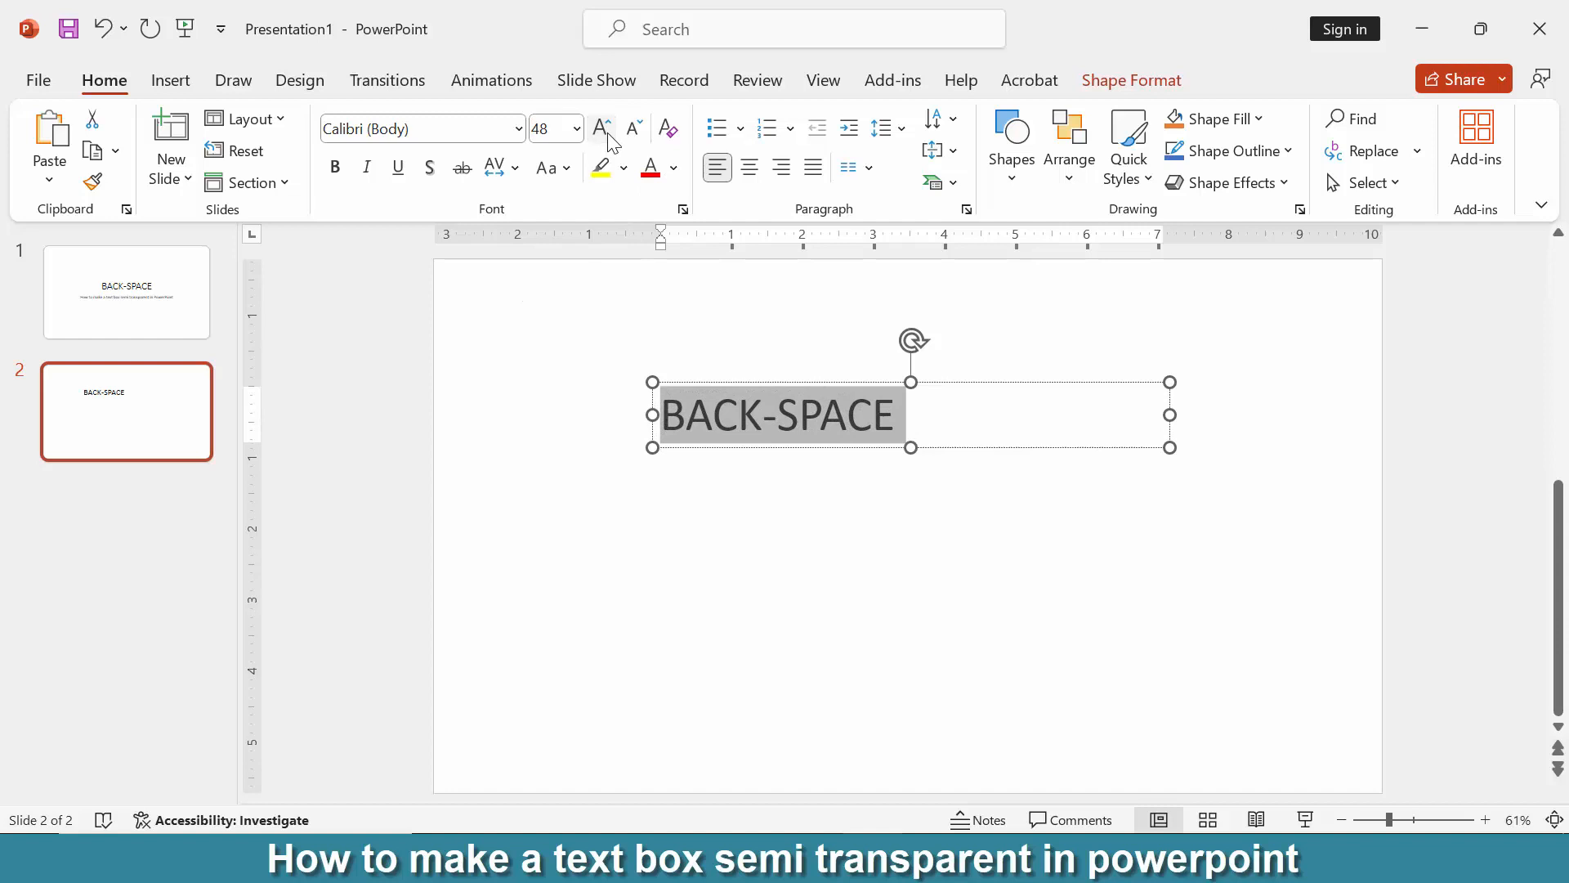
{"action": "left_click", "coordinate": [600, 127]}
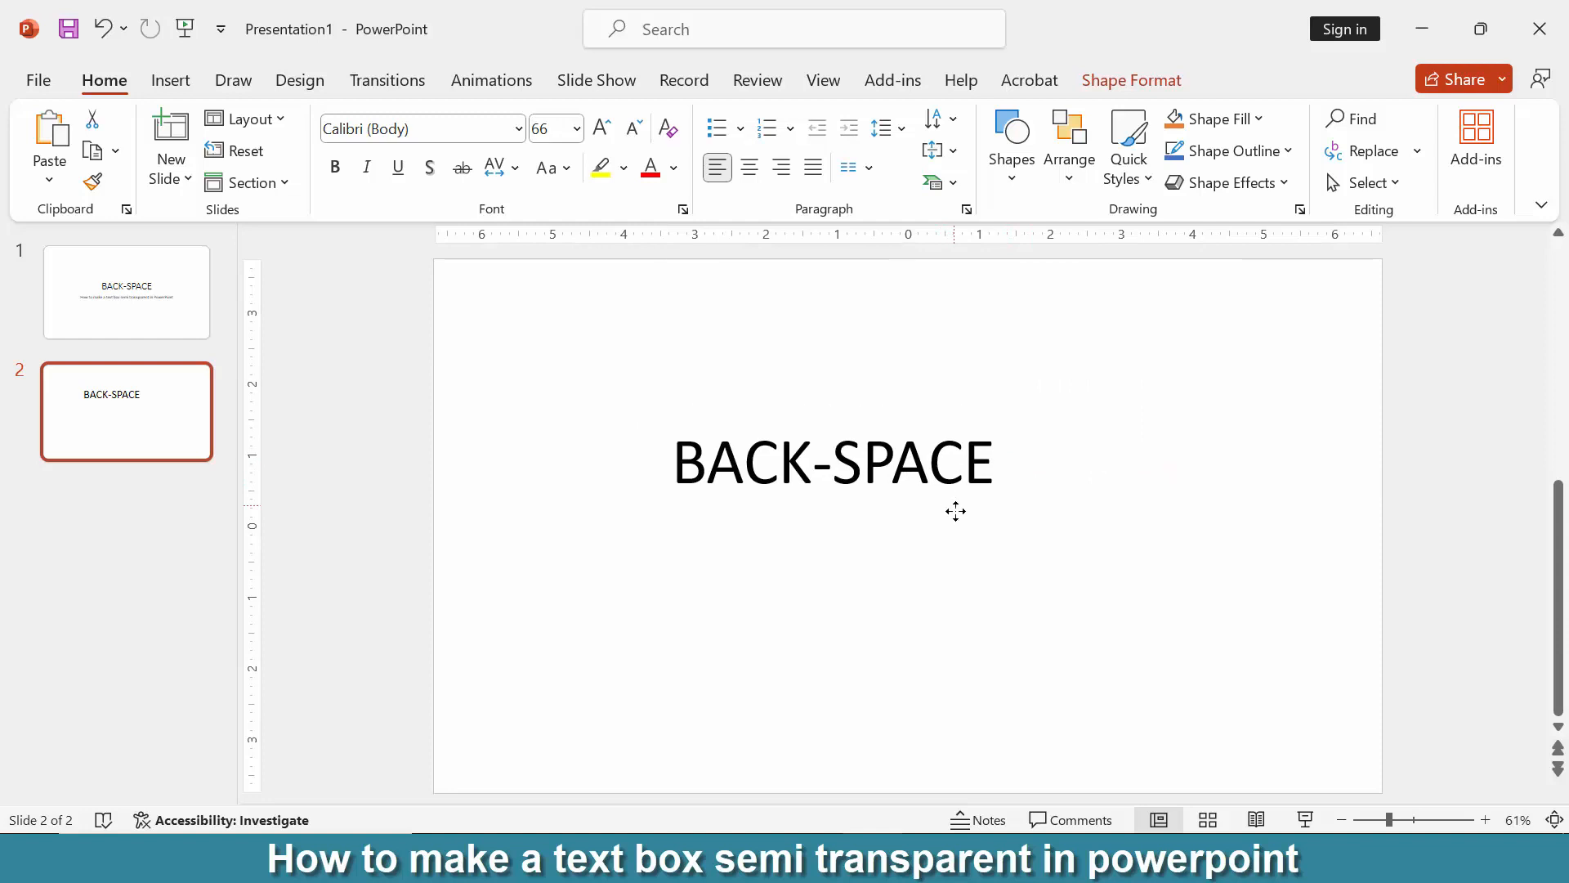
{"action": "left_click", "coordinate": [830, 460]}
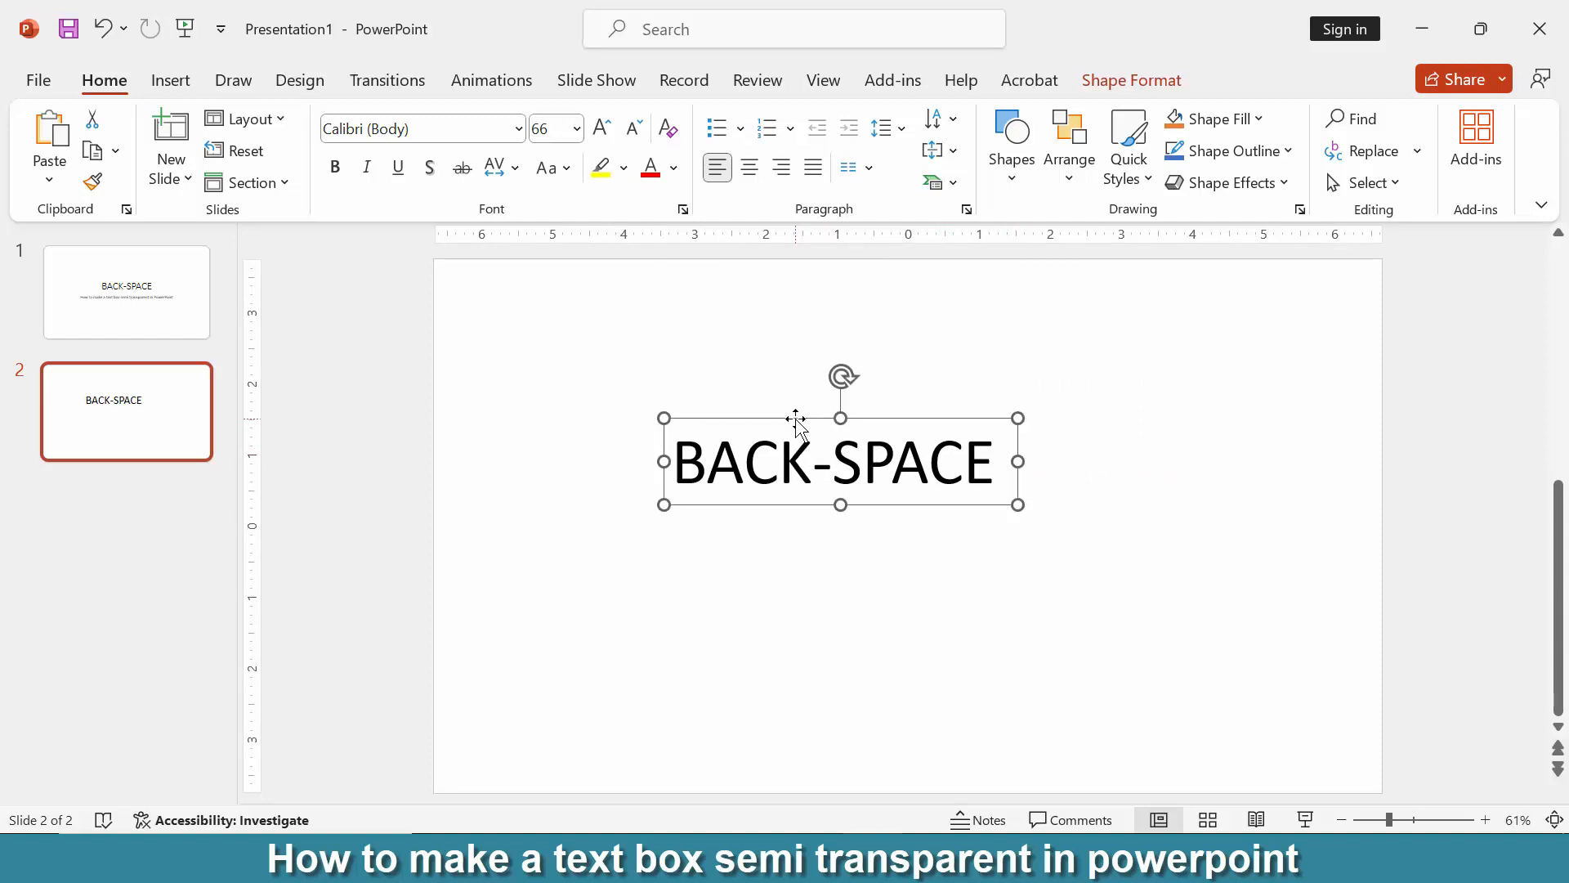
{"action": "mouse_move", "coordinate": [751, 395]}
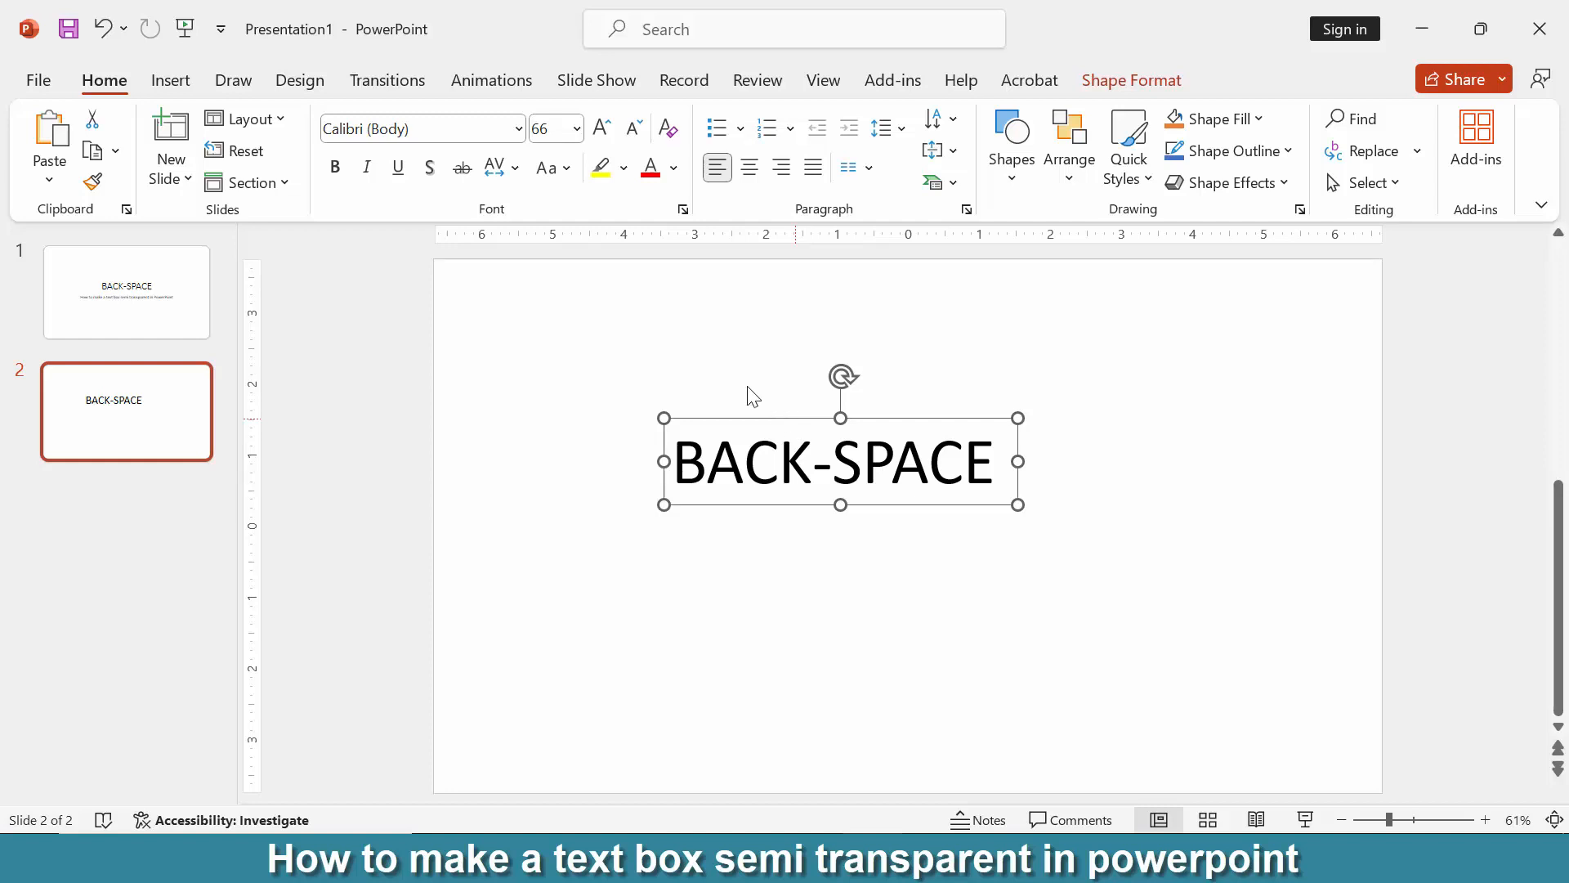
Draw a large Rounded Corners rectangle covering the BACK-SPACE text
{"action": "left_click", "coordinate": [170, 80]}
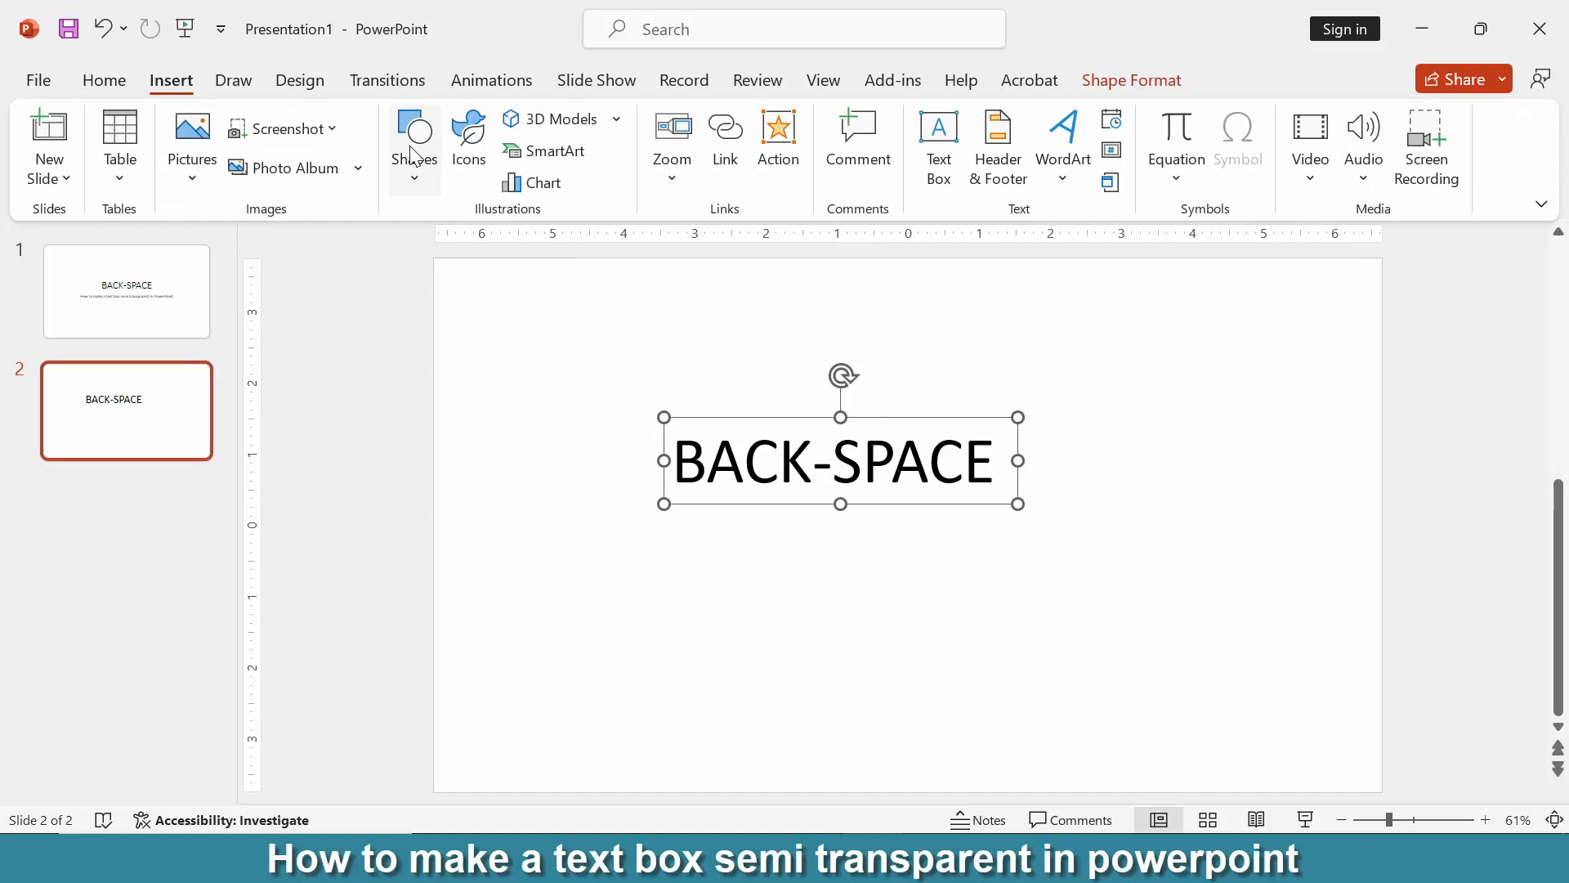
{"action": "left_click", "coordinate": [414, 147]}
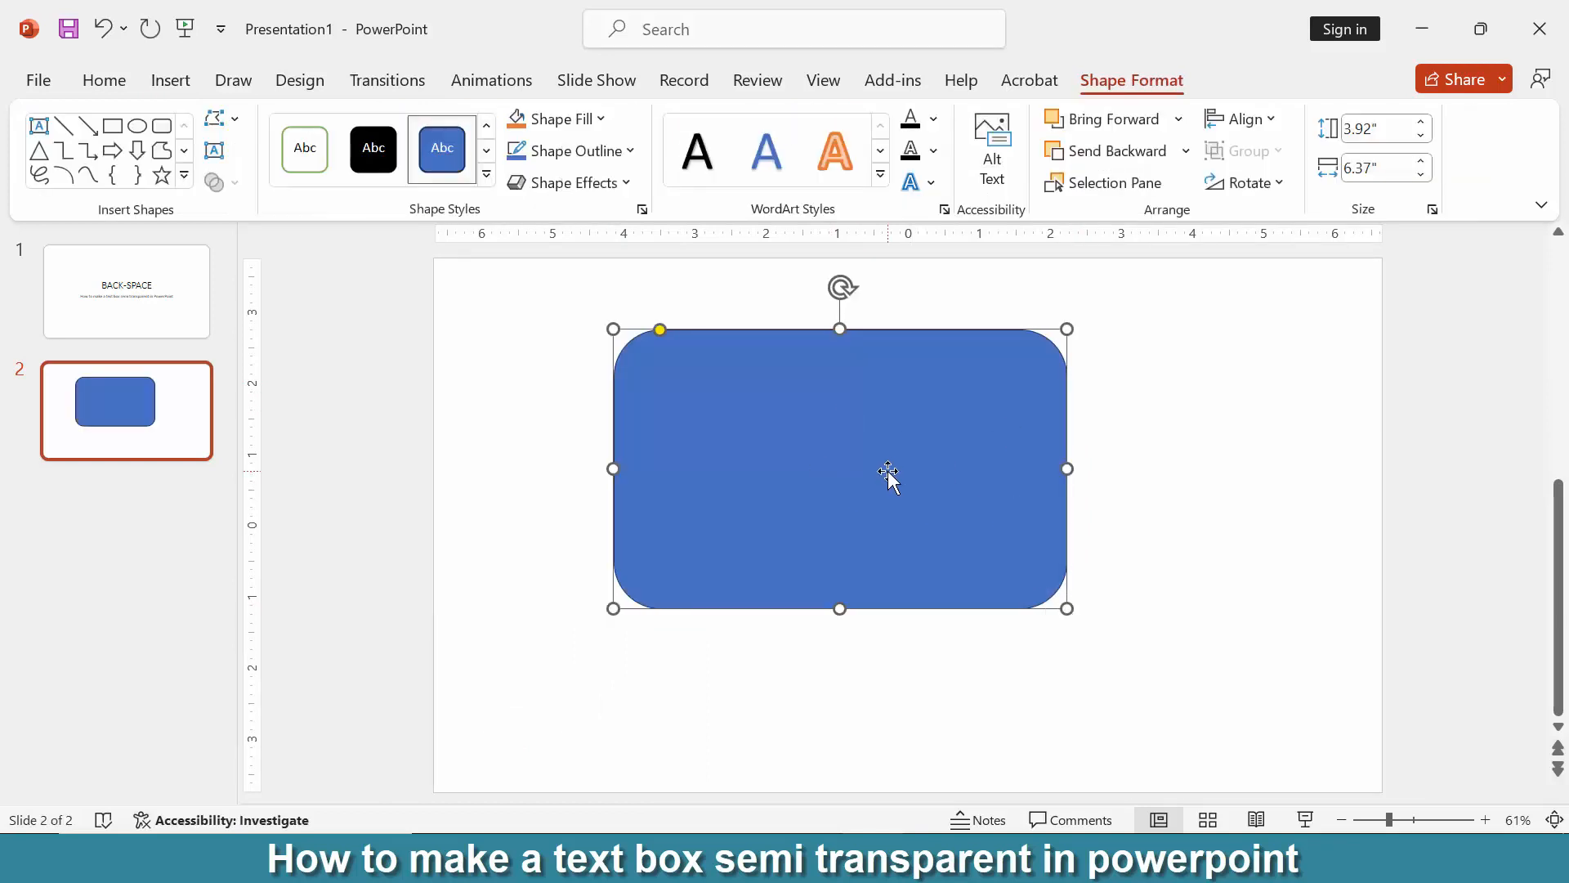
{"action": "mouse_move", "coordinate": [778, 410]}
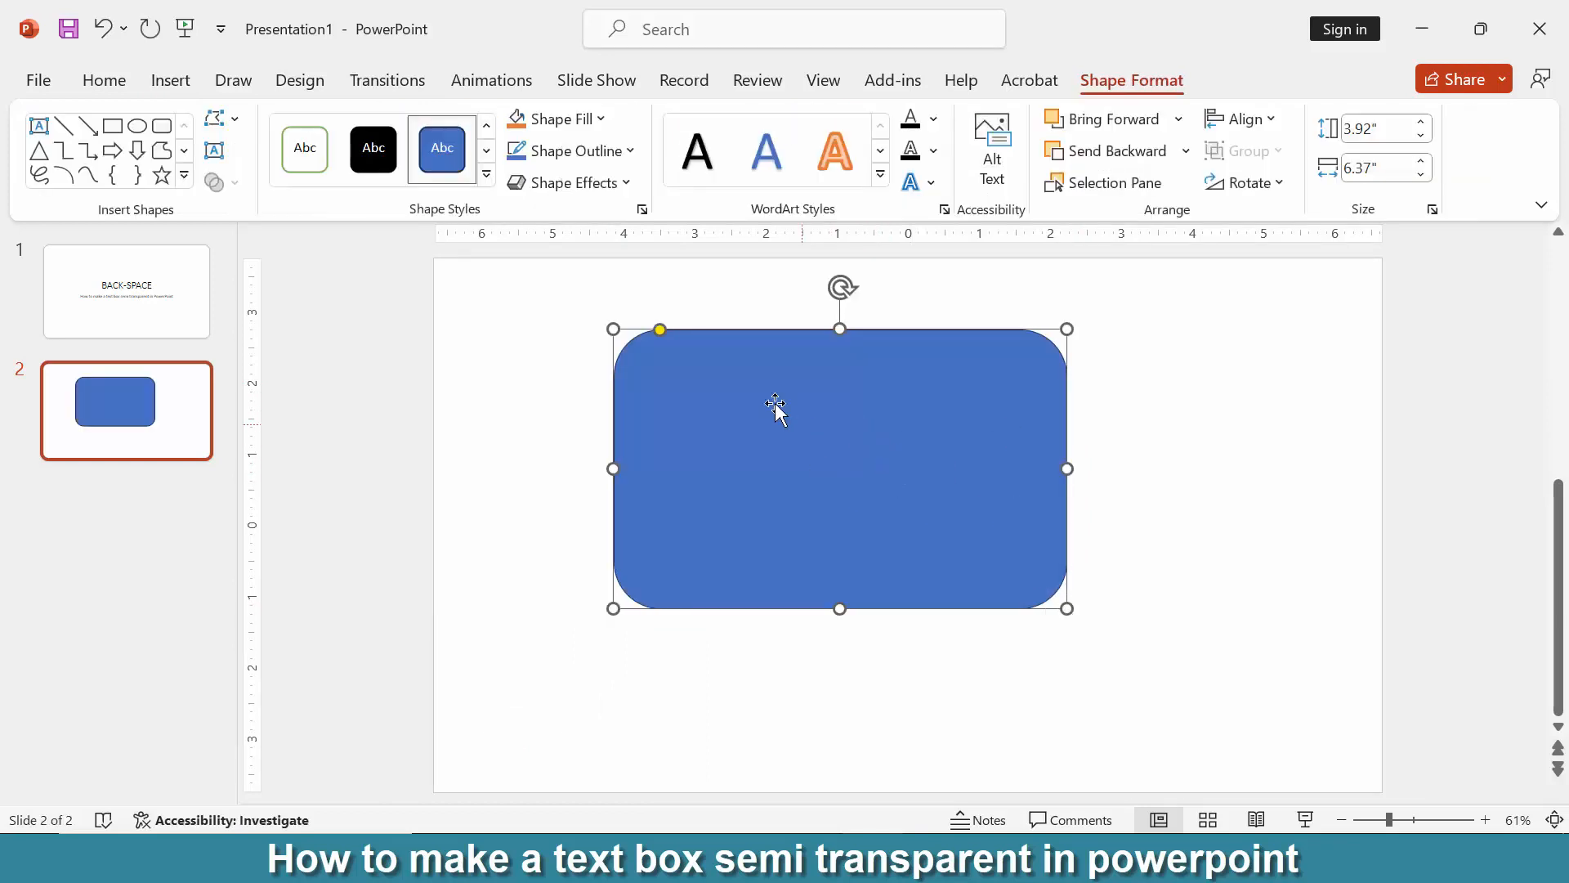
{"action": "mouse_move", "coordinate": [956, 155]}
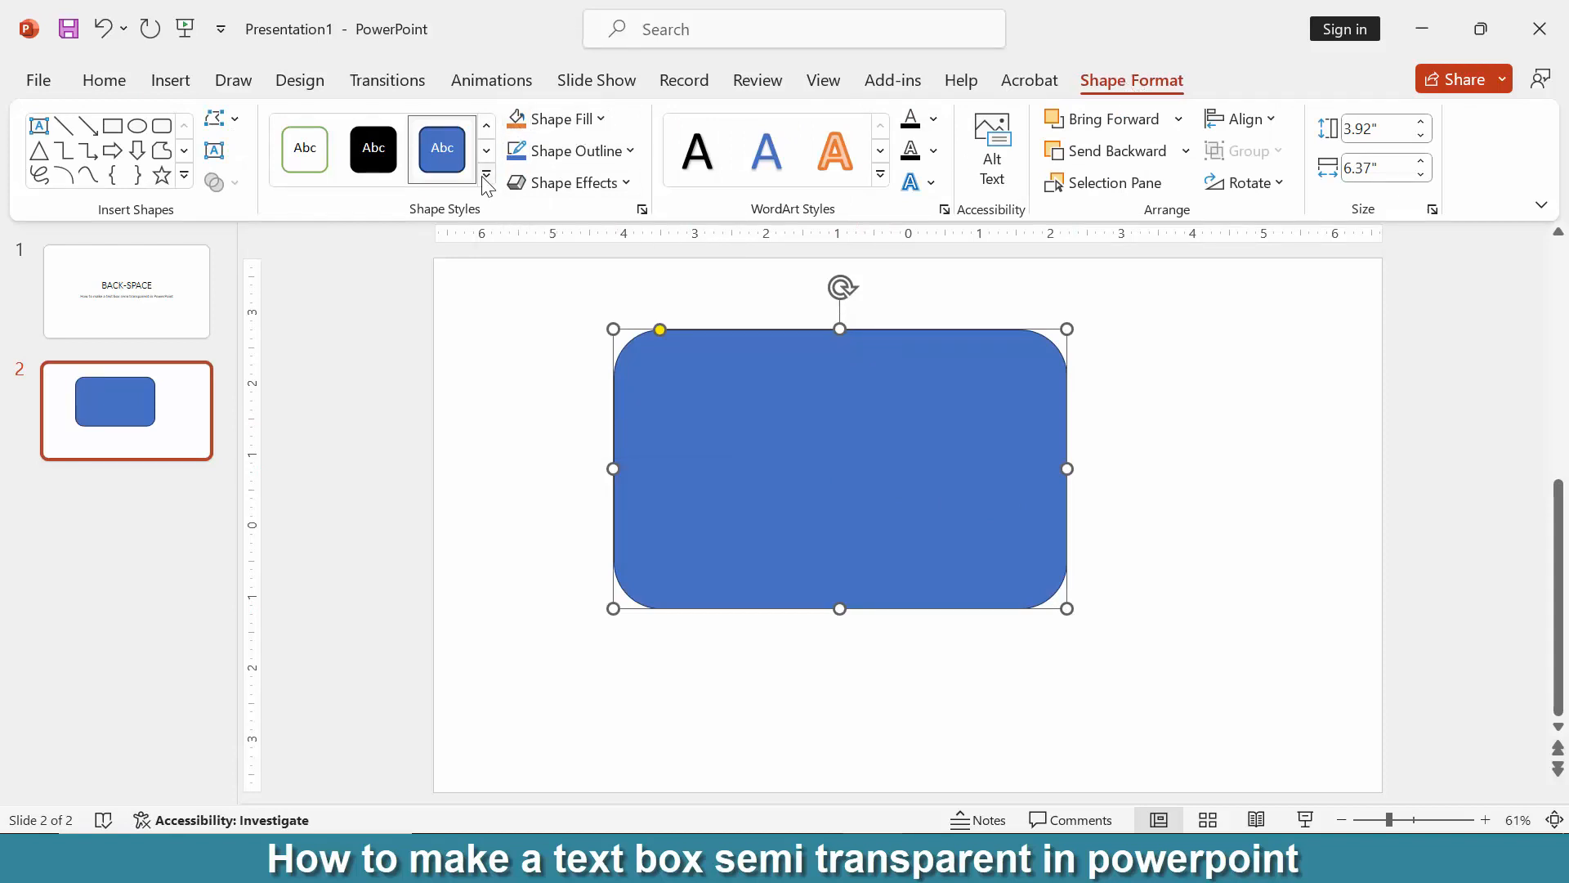
Apply the orange gradient shape style, send the rectangle behind the text, and deselect
{"action": "left_click", "coordinate": [486, 179]}
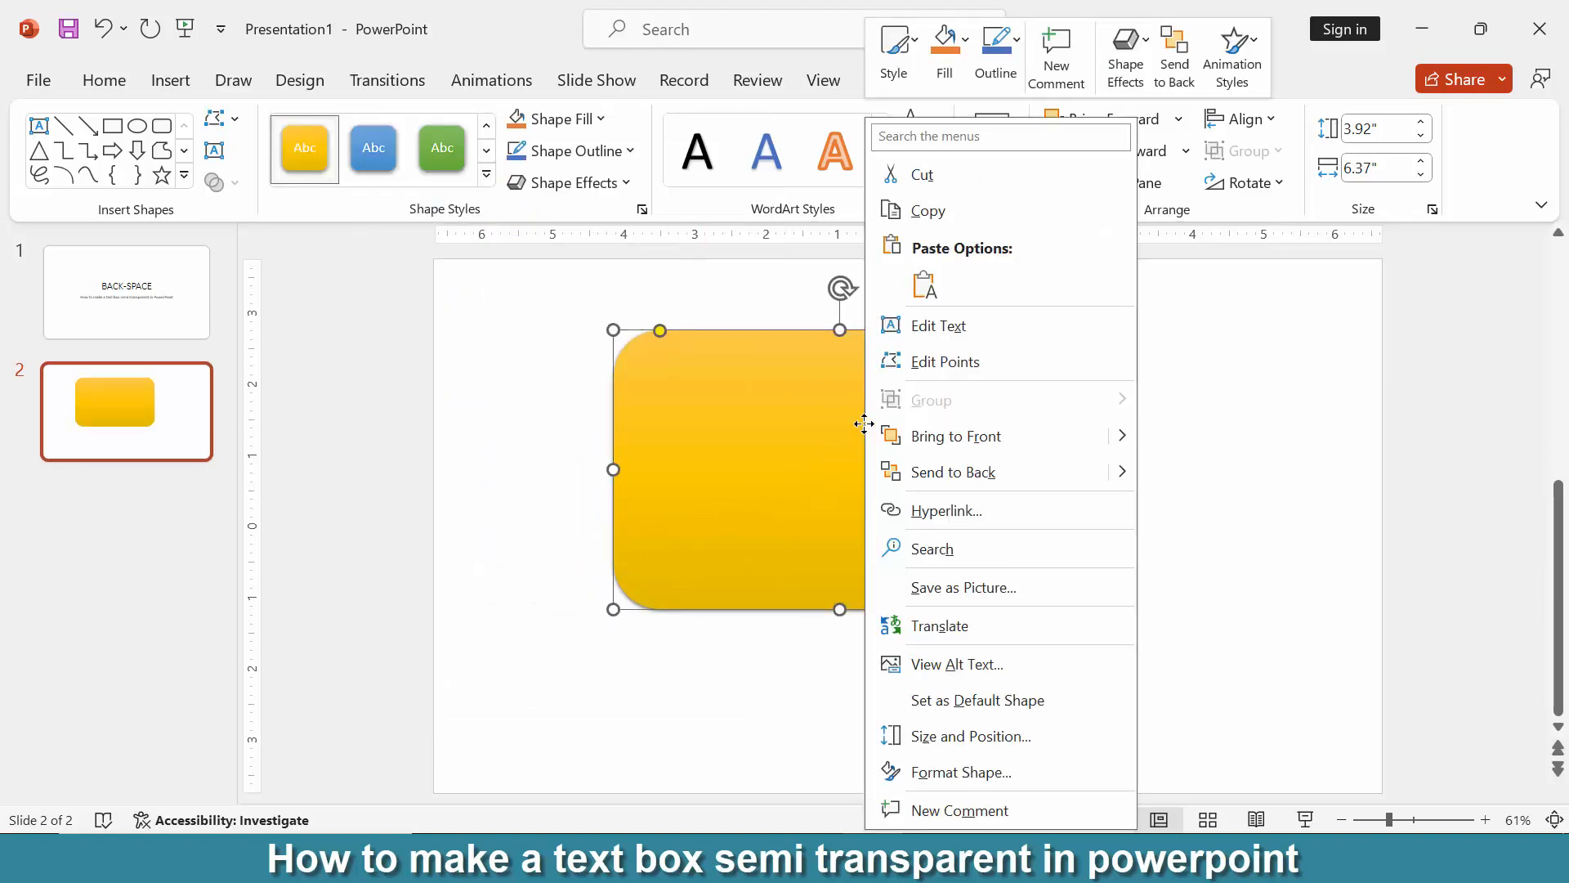
{"action": "left_click", "coordinate": [938, 325]}
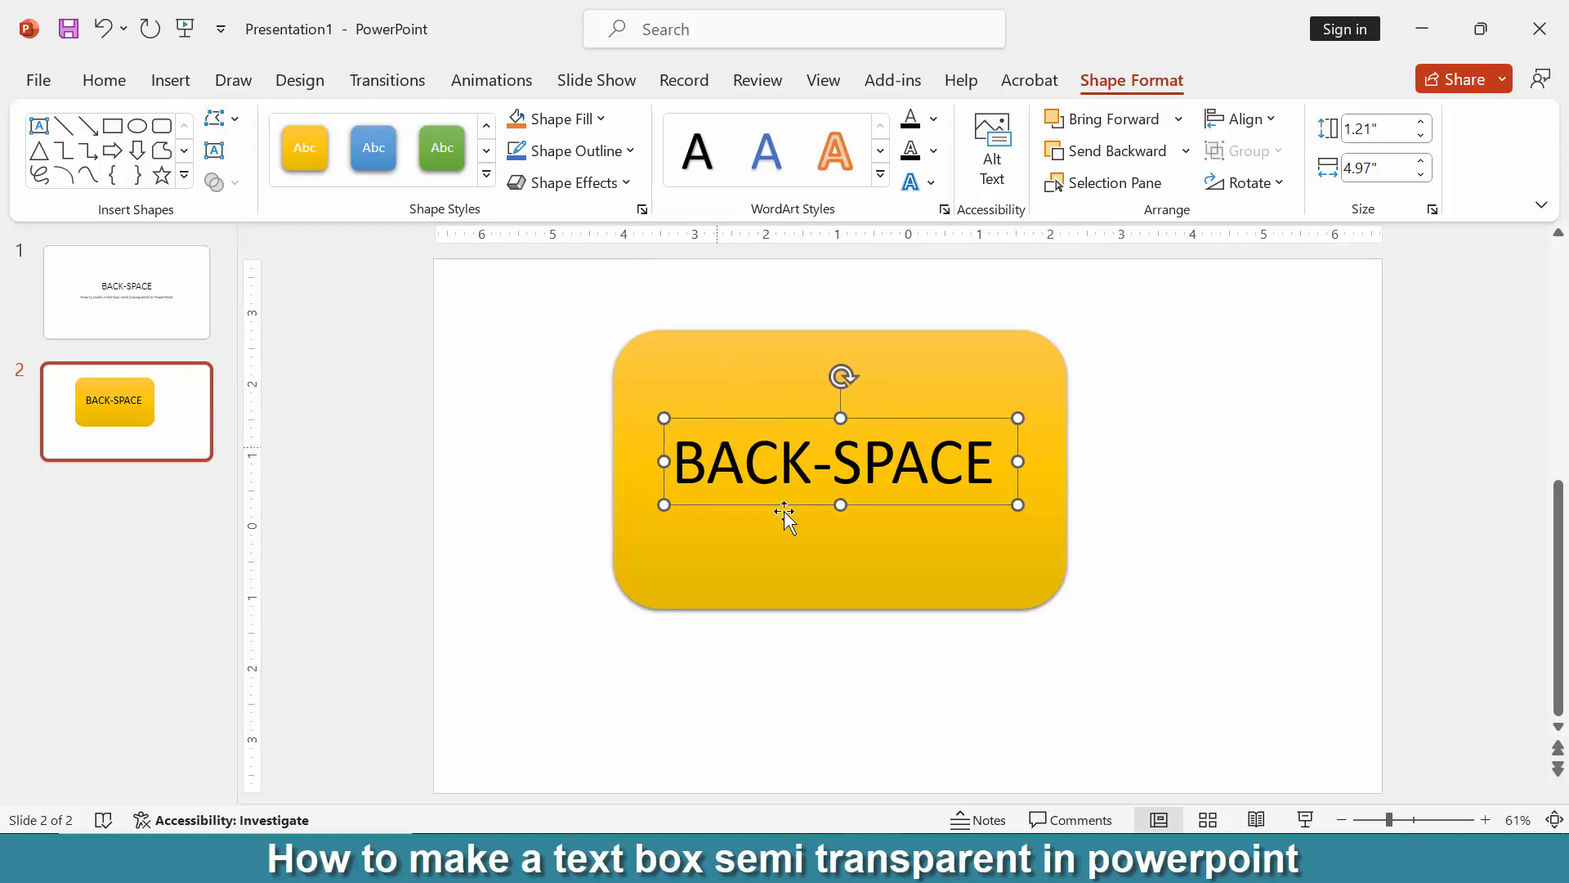
{"action": "mouse_move", "coordinate": [1129, 525]}
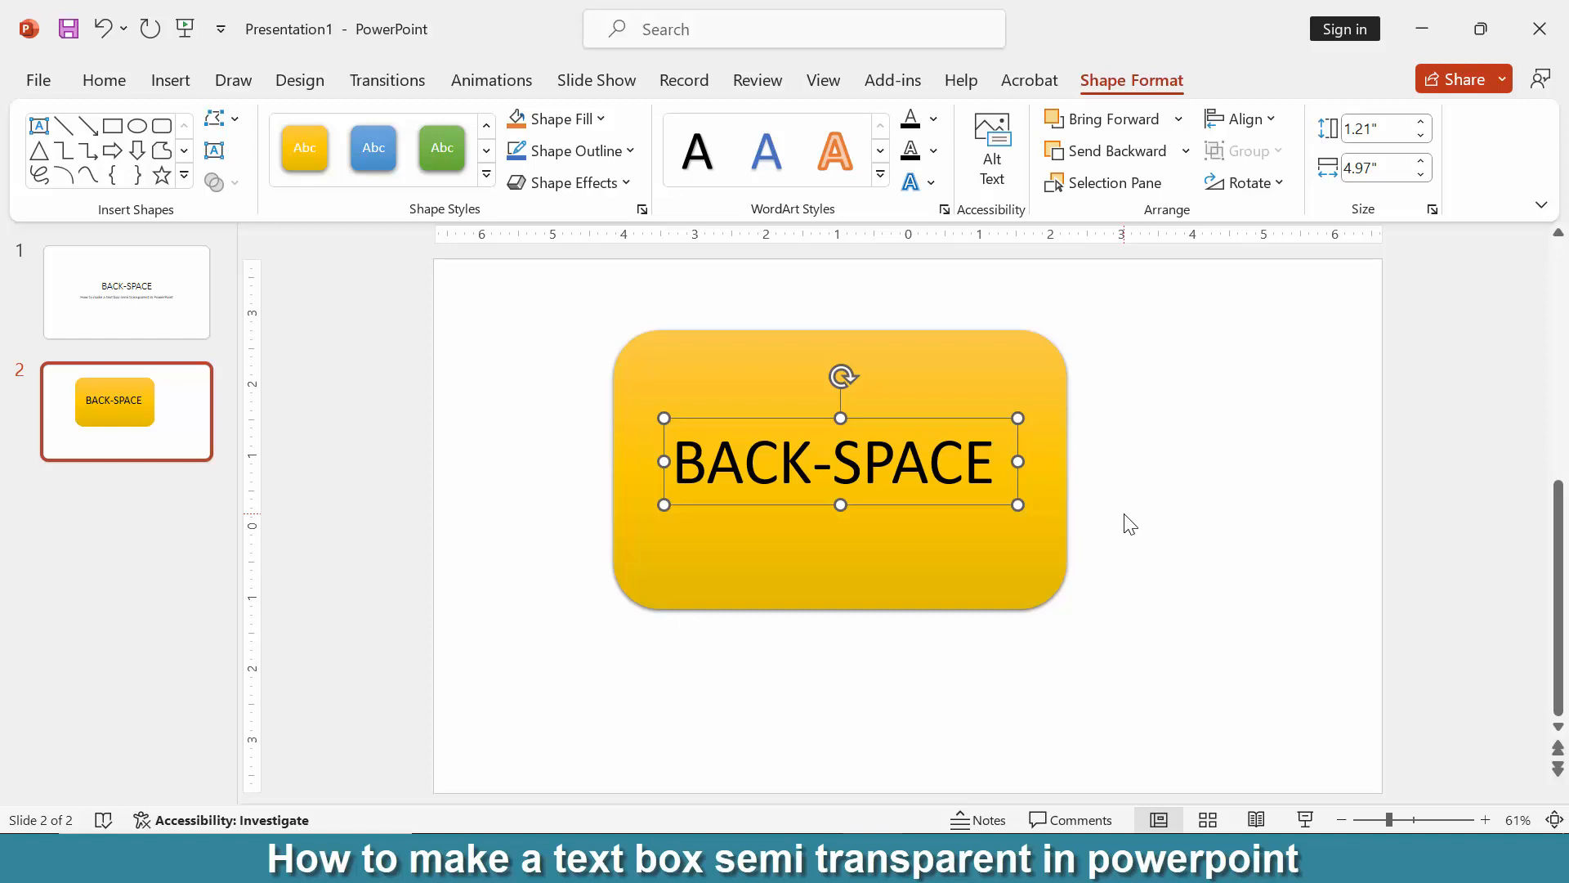
{"action": "left_click", "coordinate": [104, 80]}
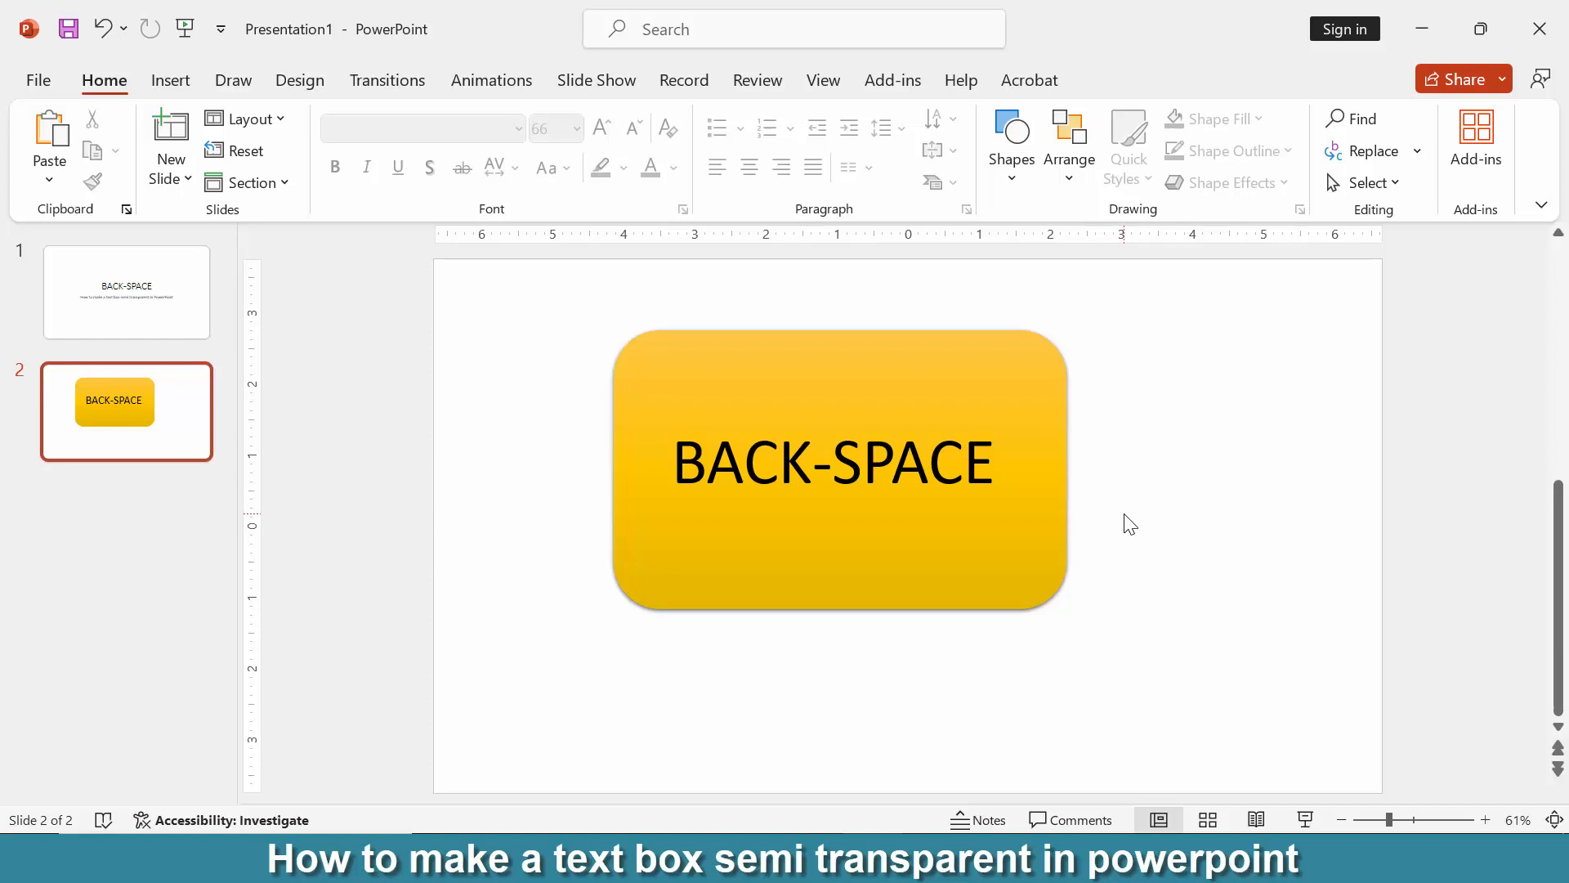